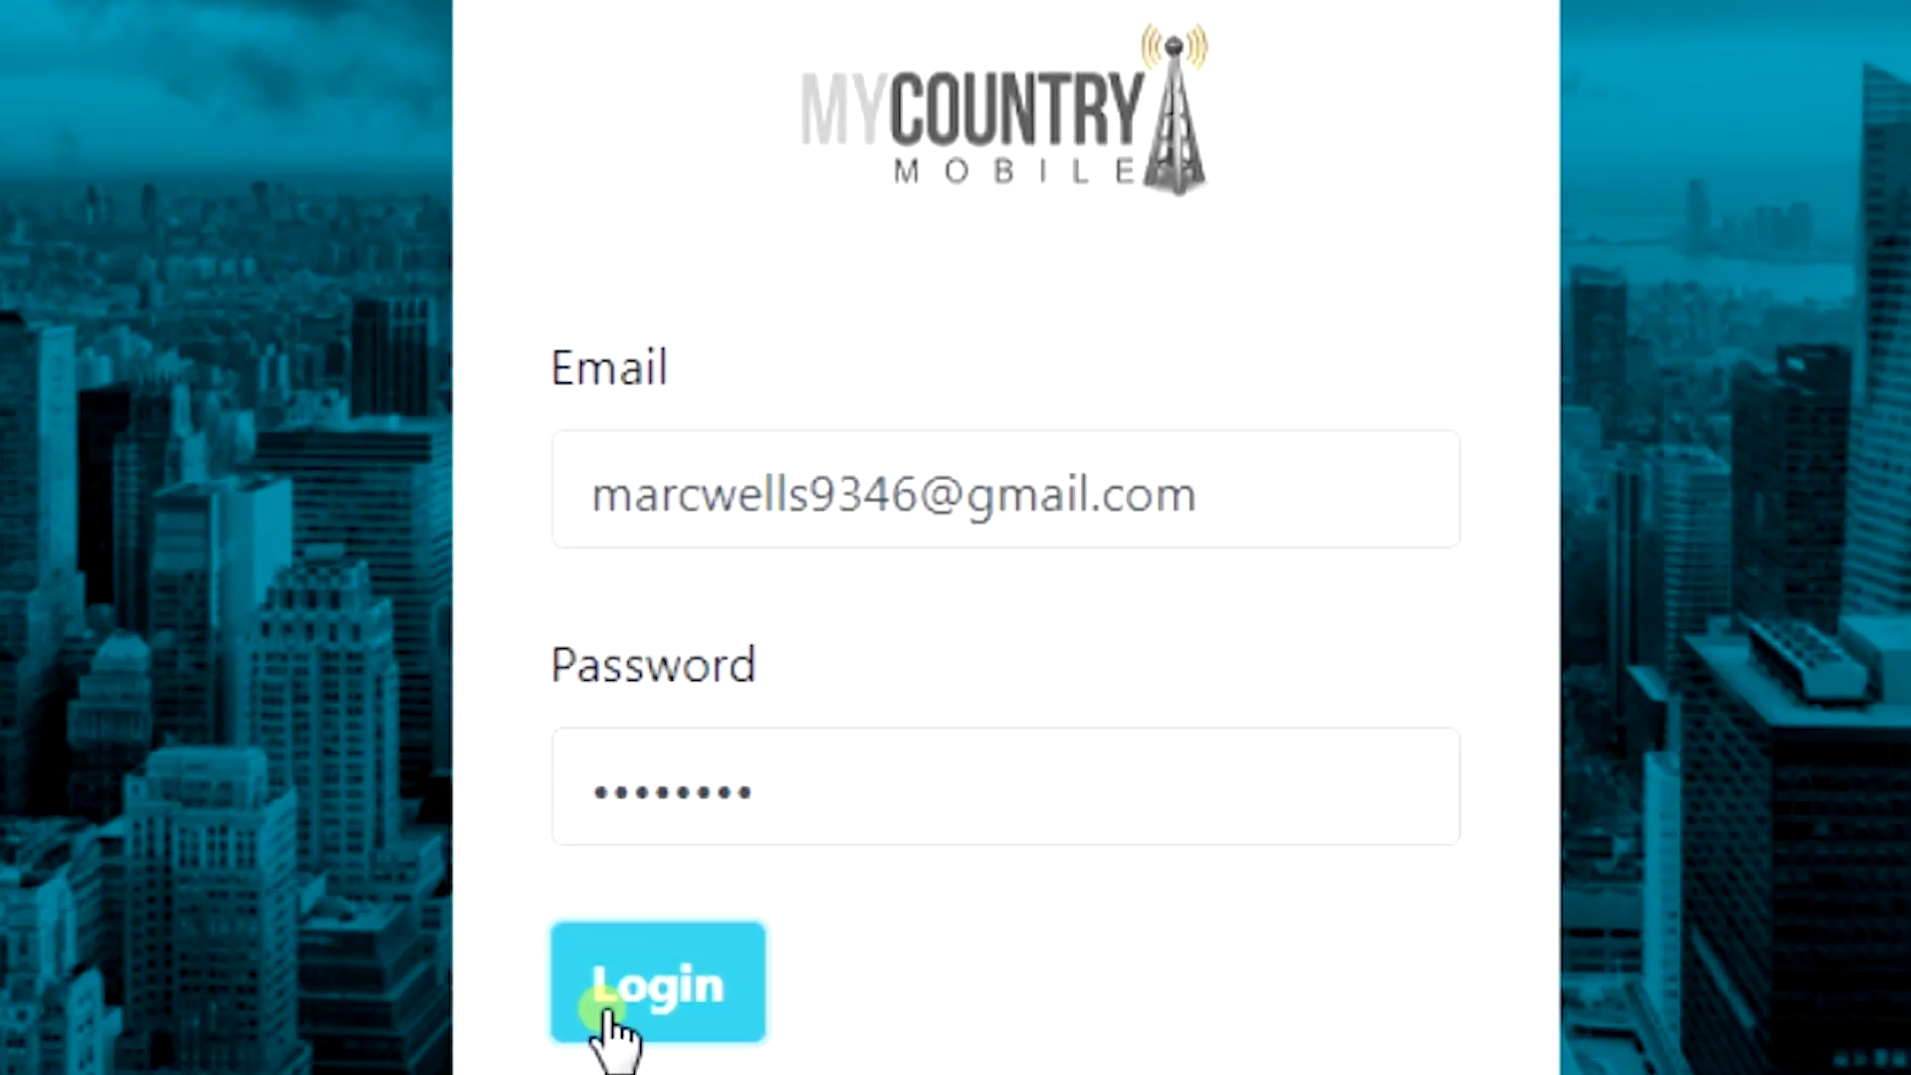
- Sign in to the account and go to the Profile page from the dashboard sidebar
left_click(658, 983)
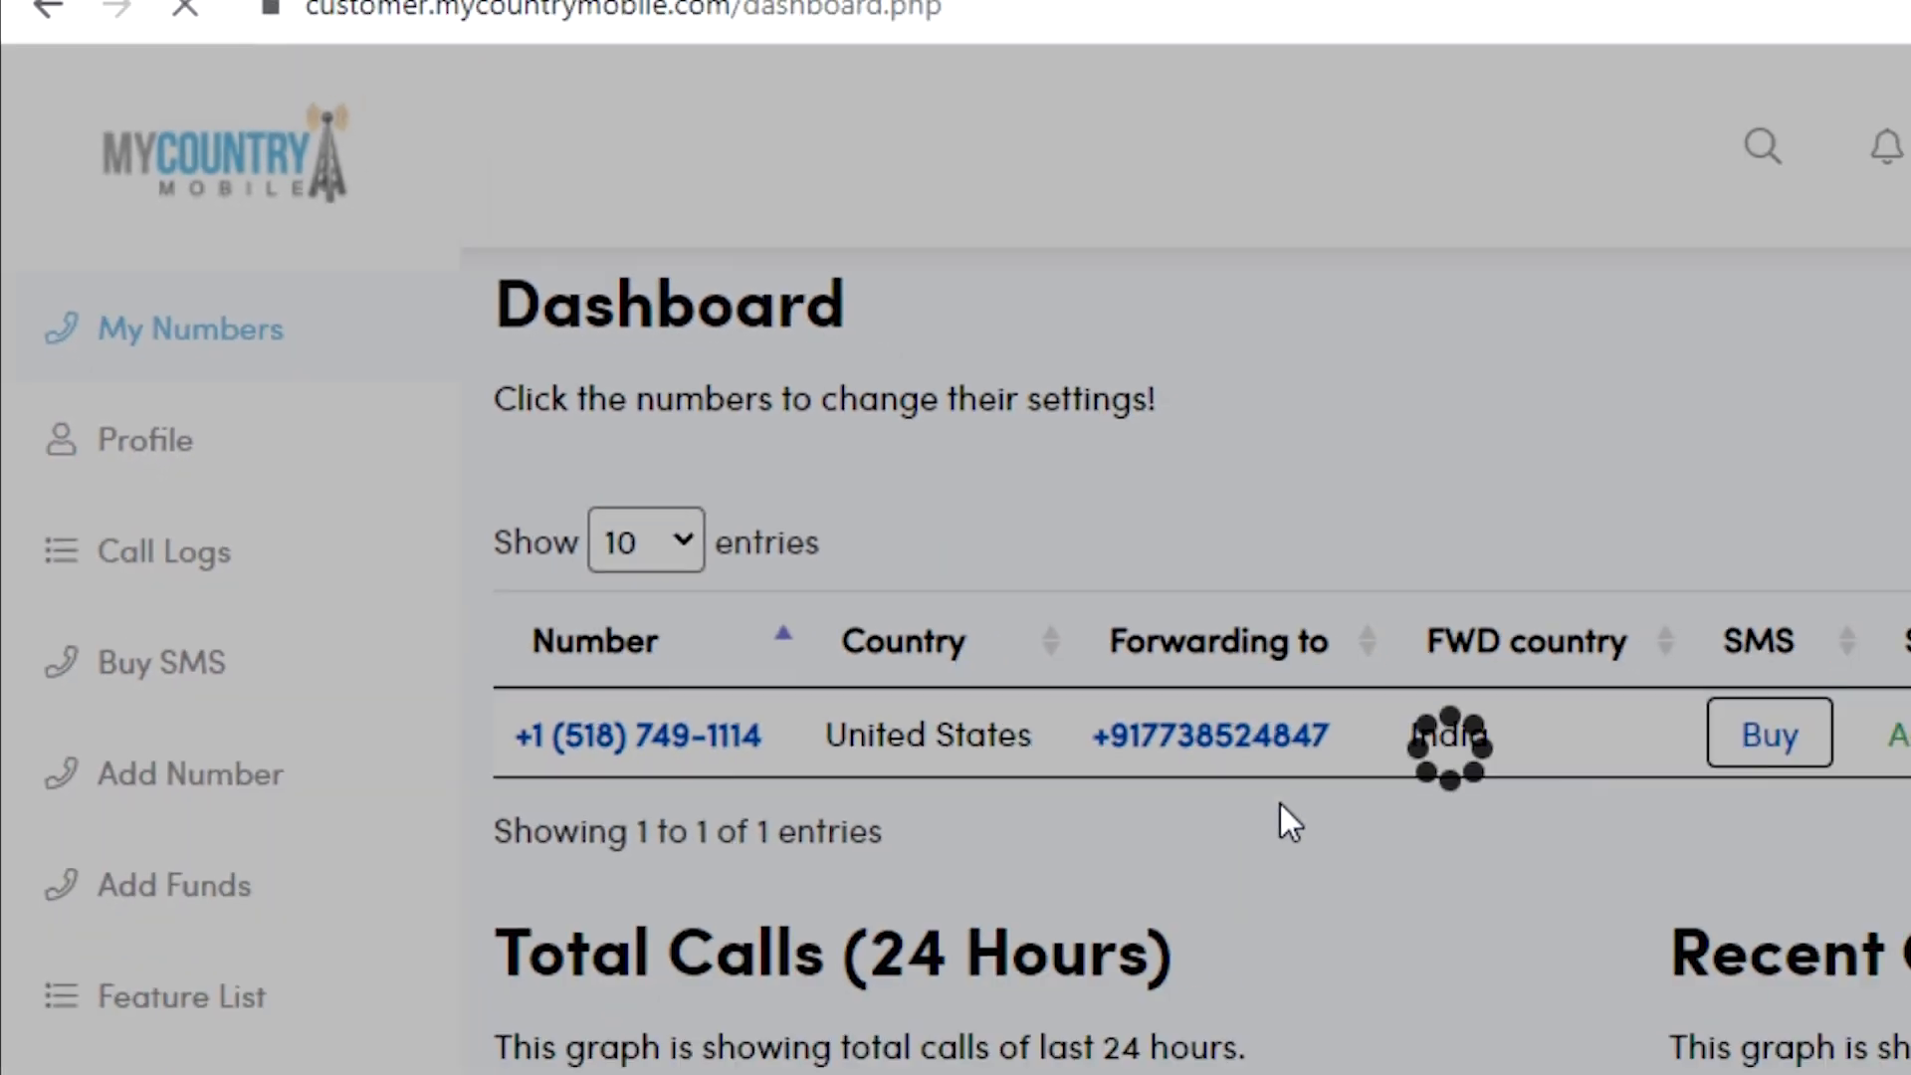
left_click(142, 439)
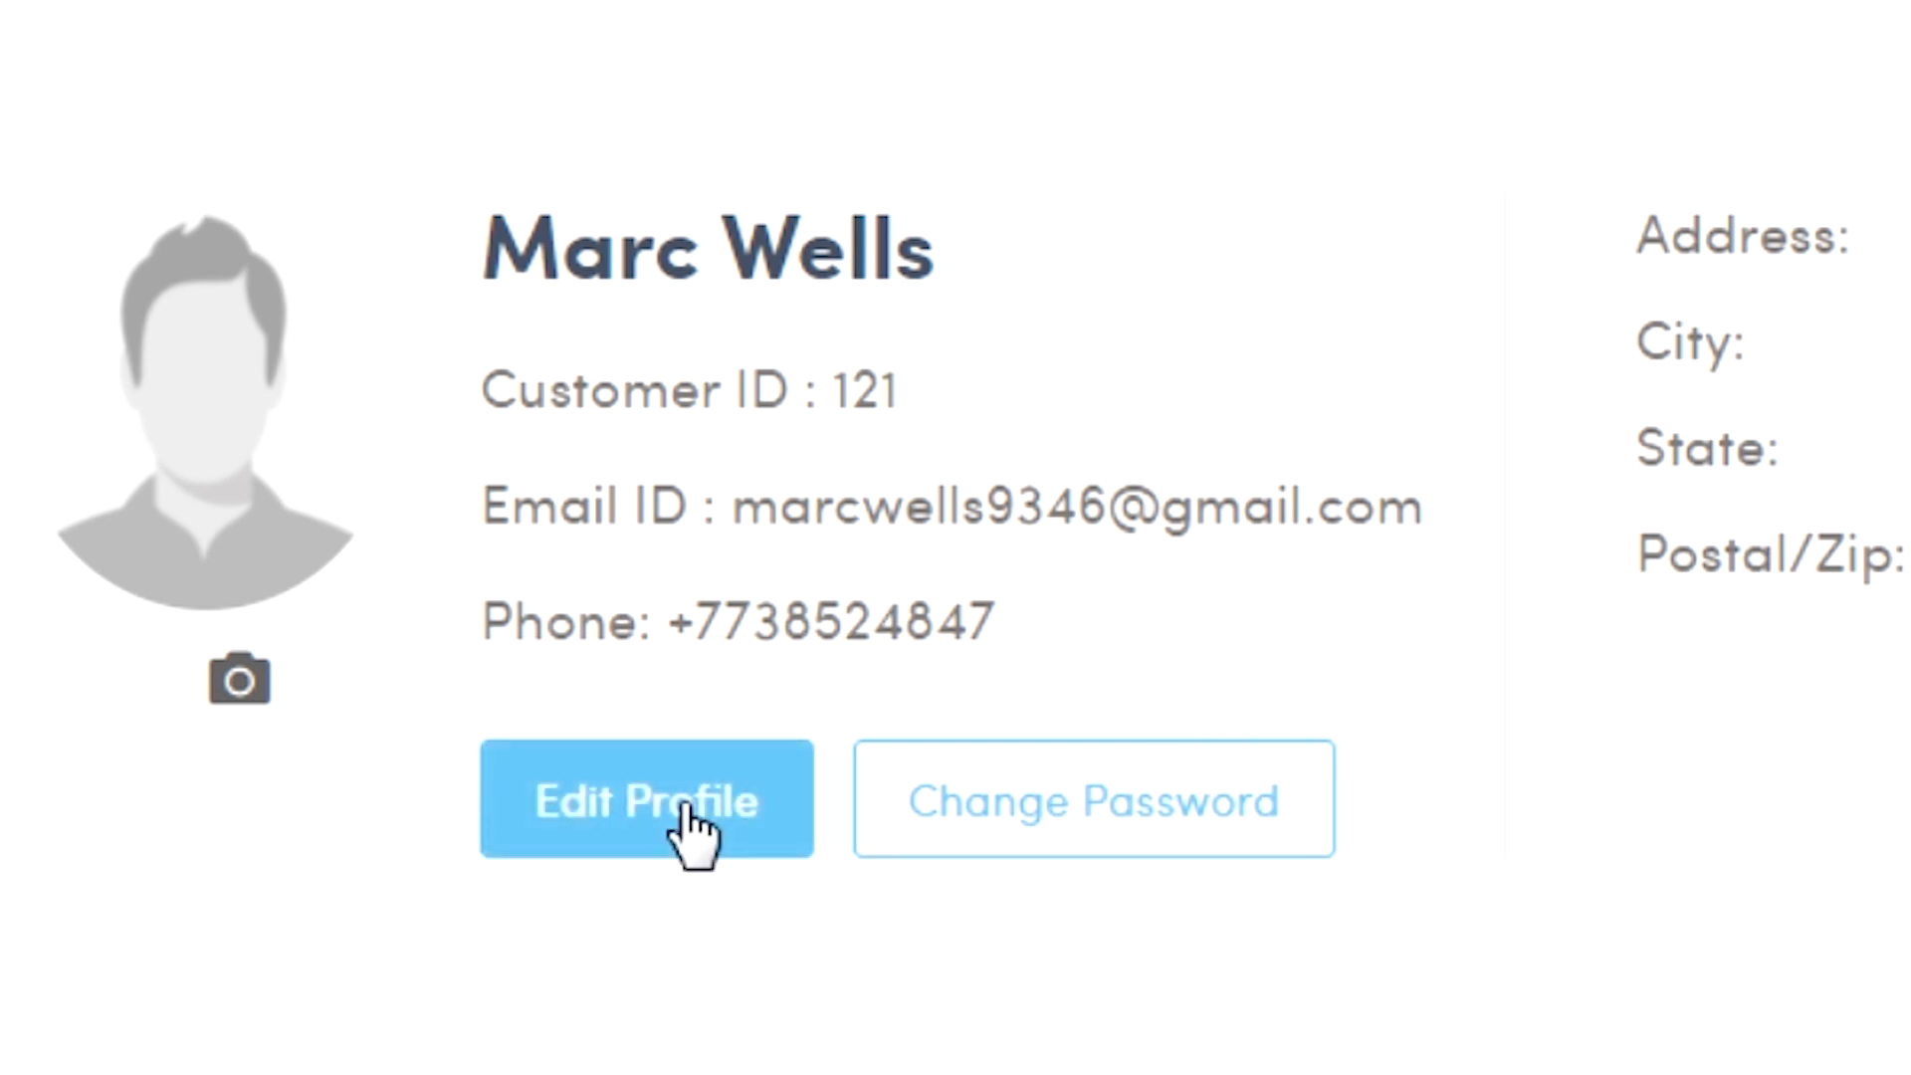
left_click(646, 799)
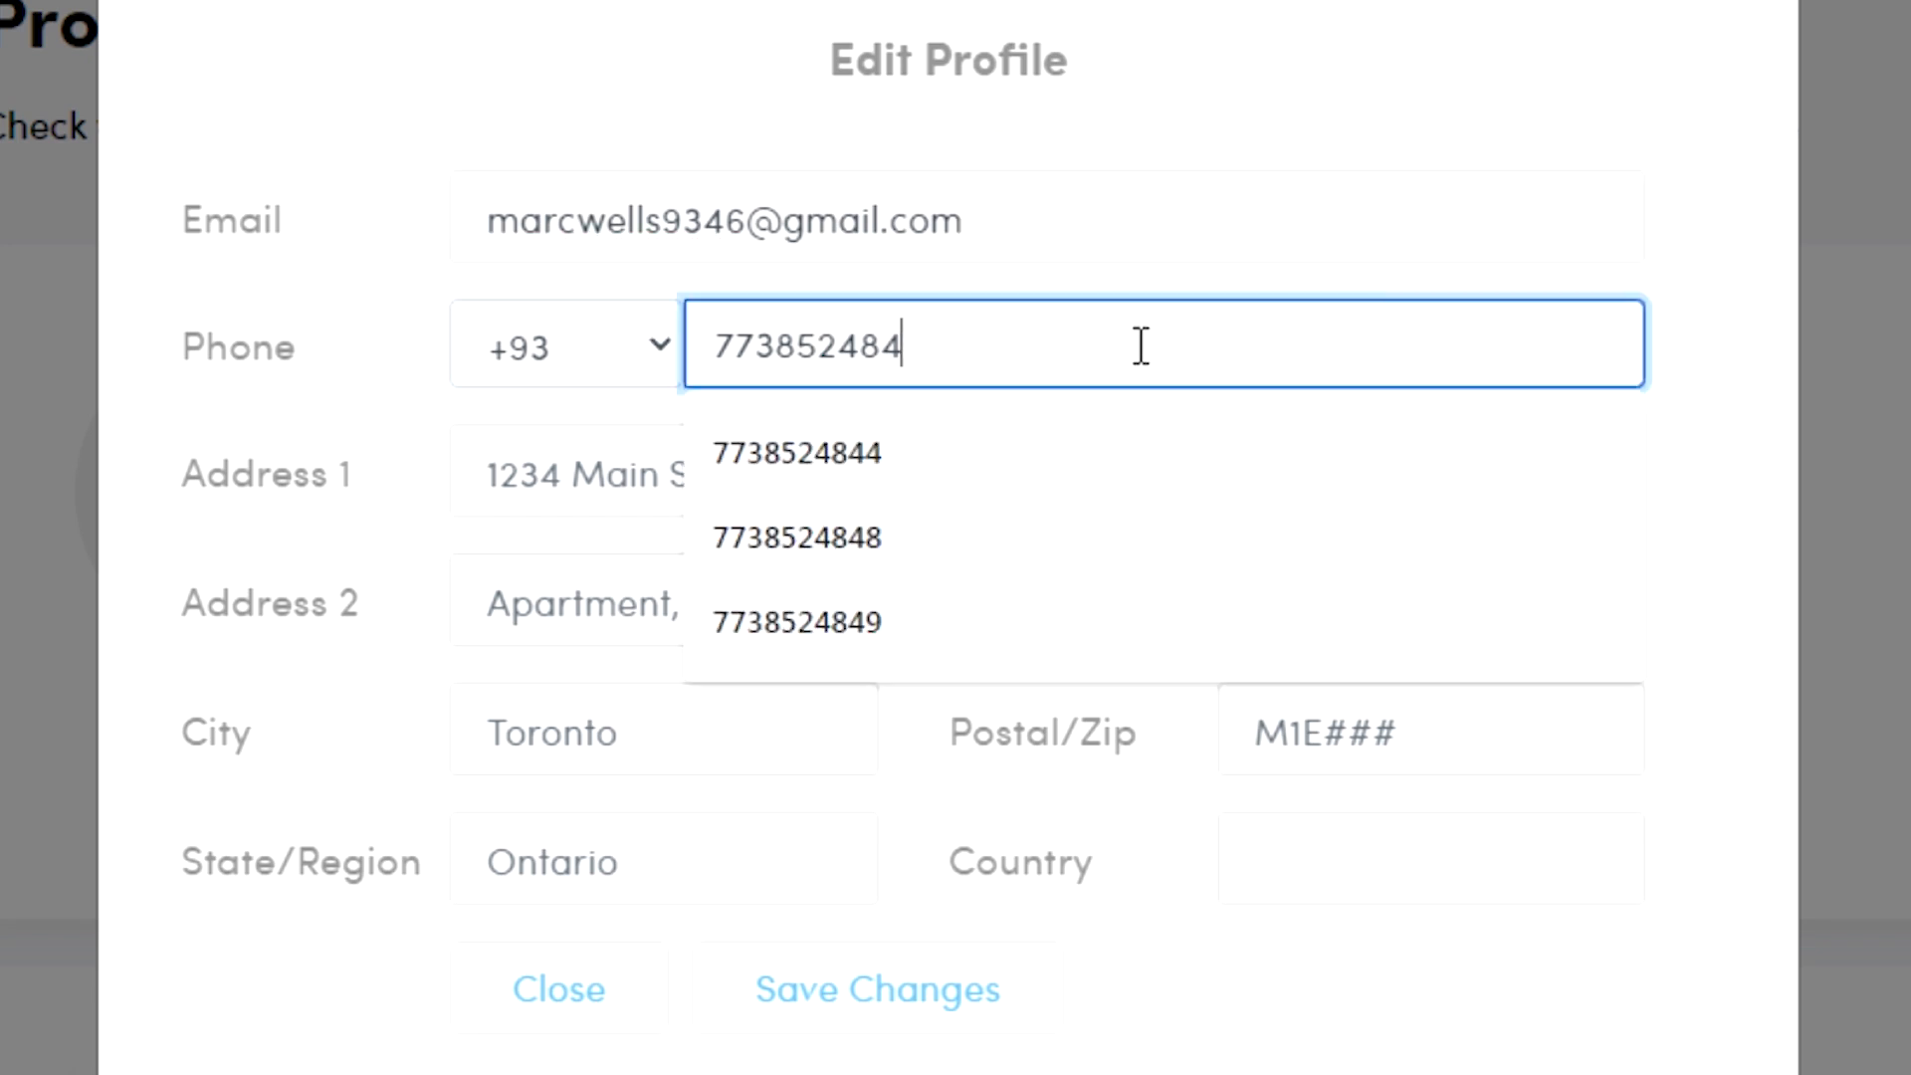
left_click(793, 537)
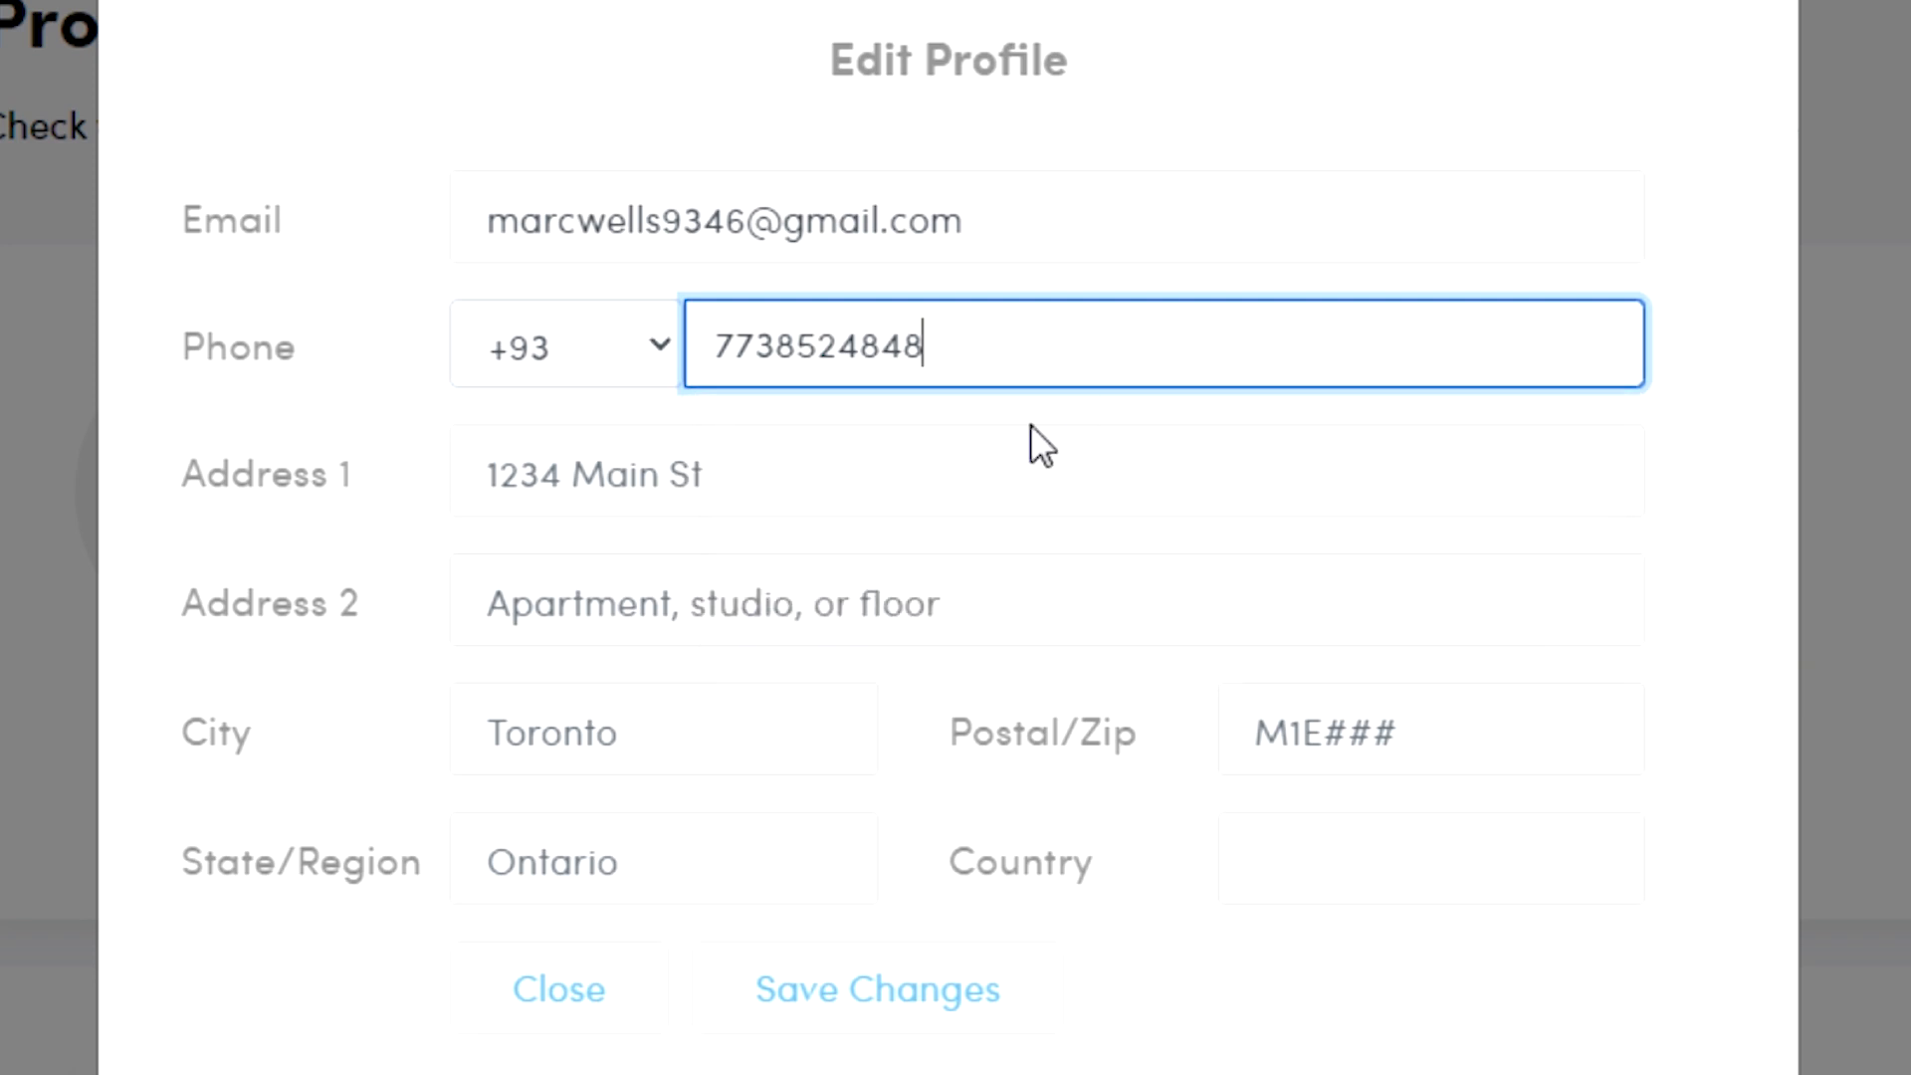
type("NY")
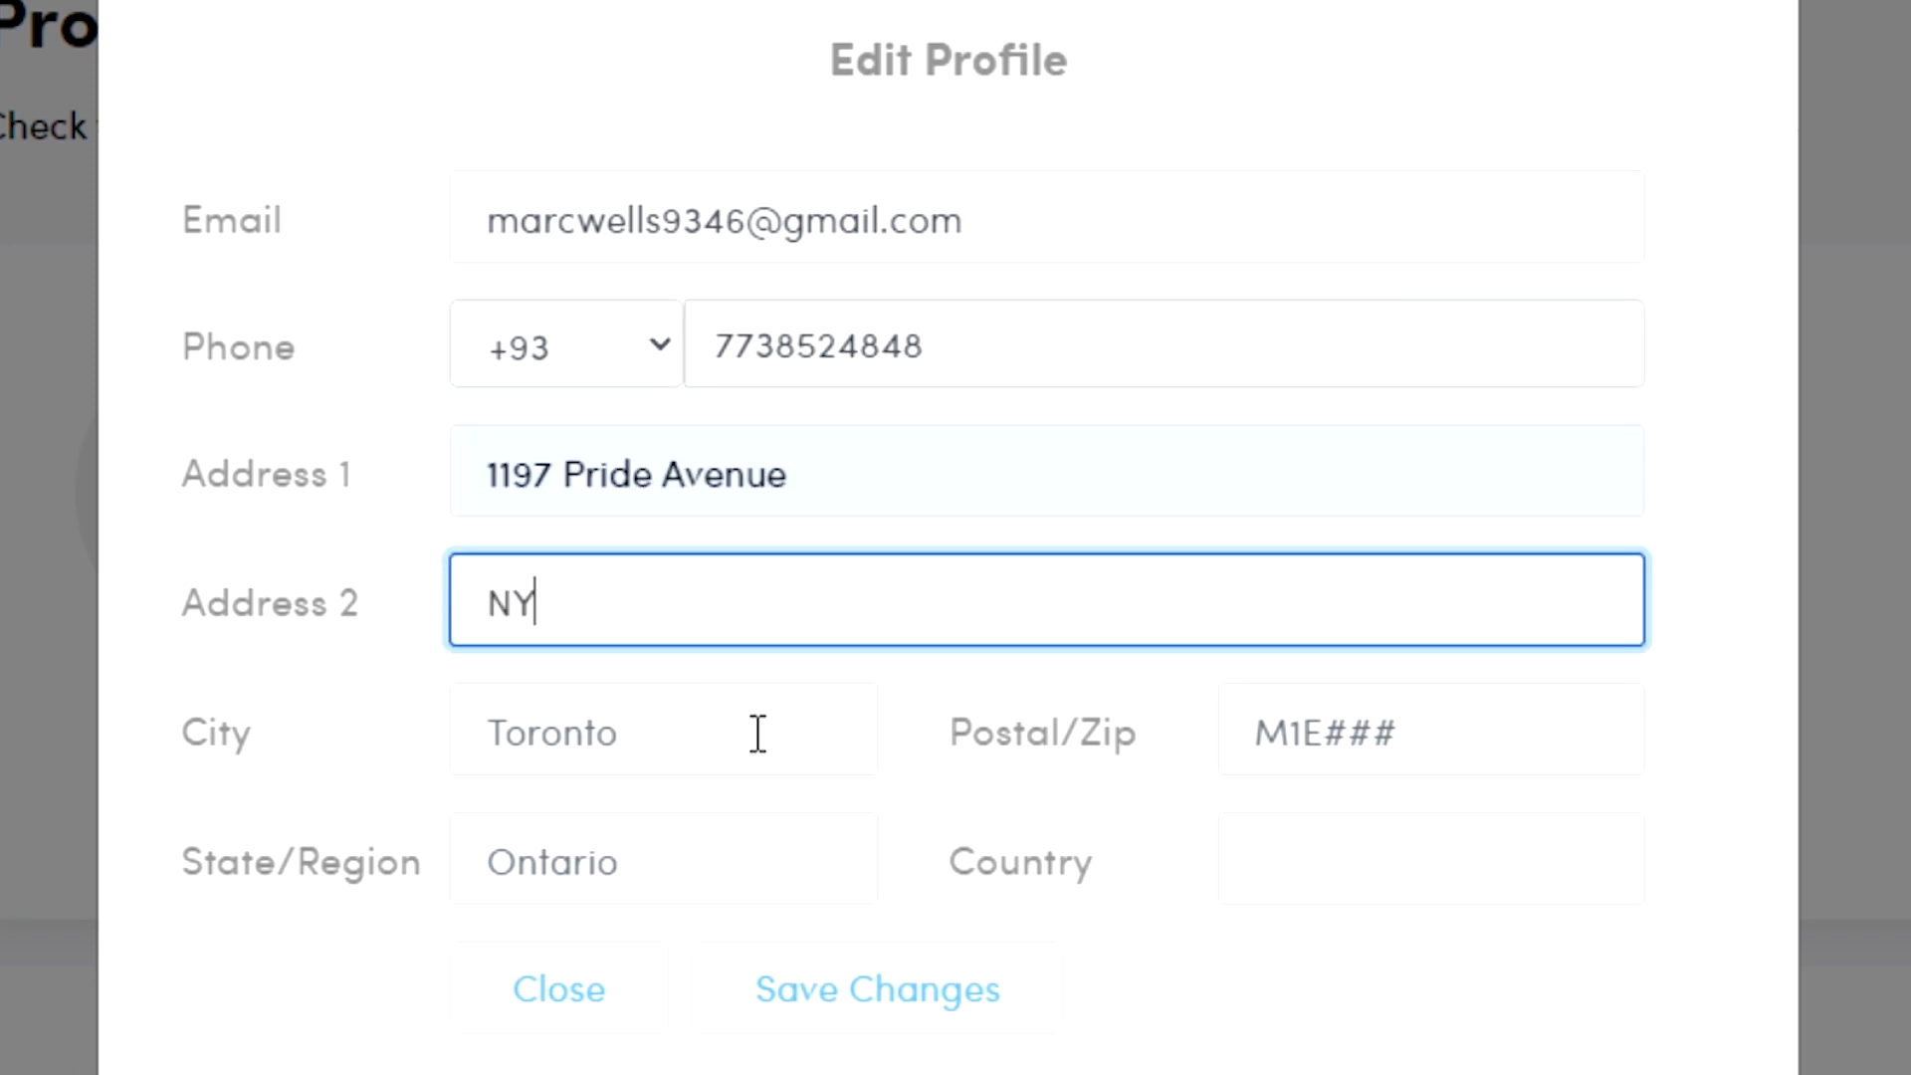
type("11354")
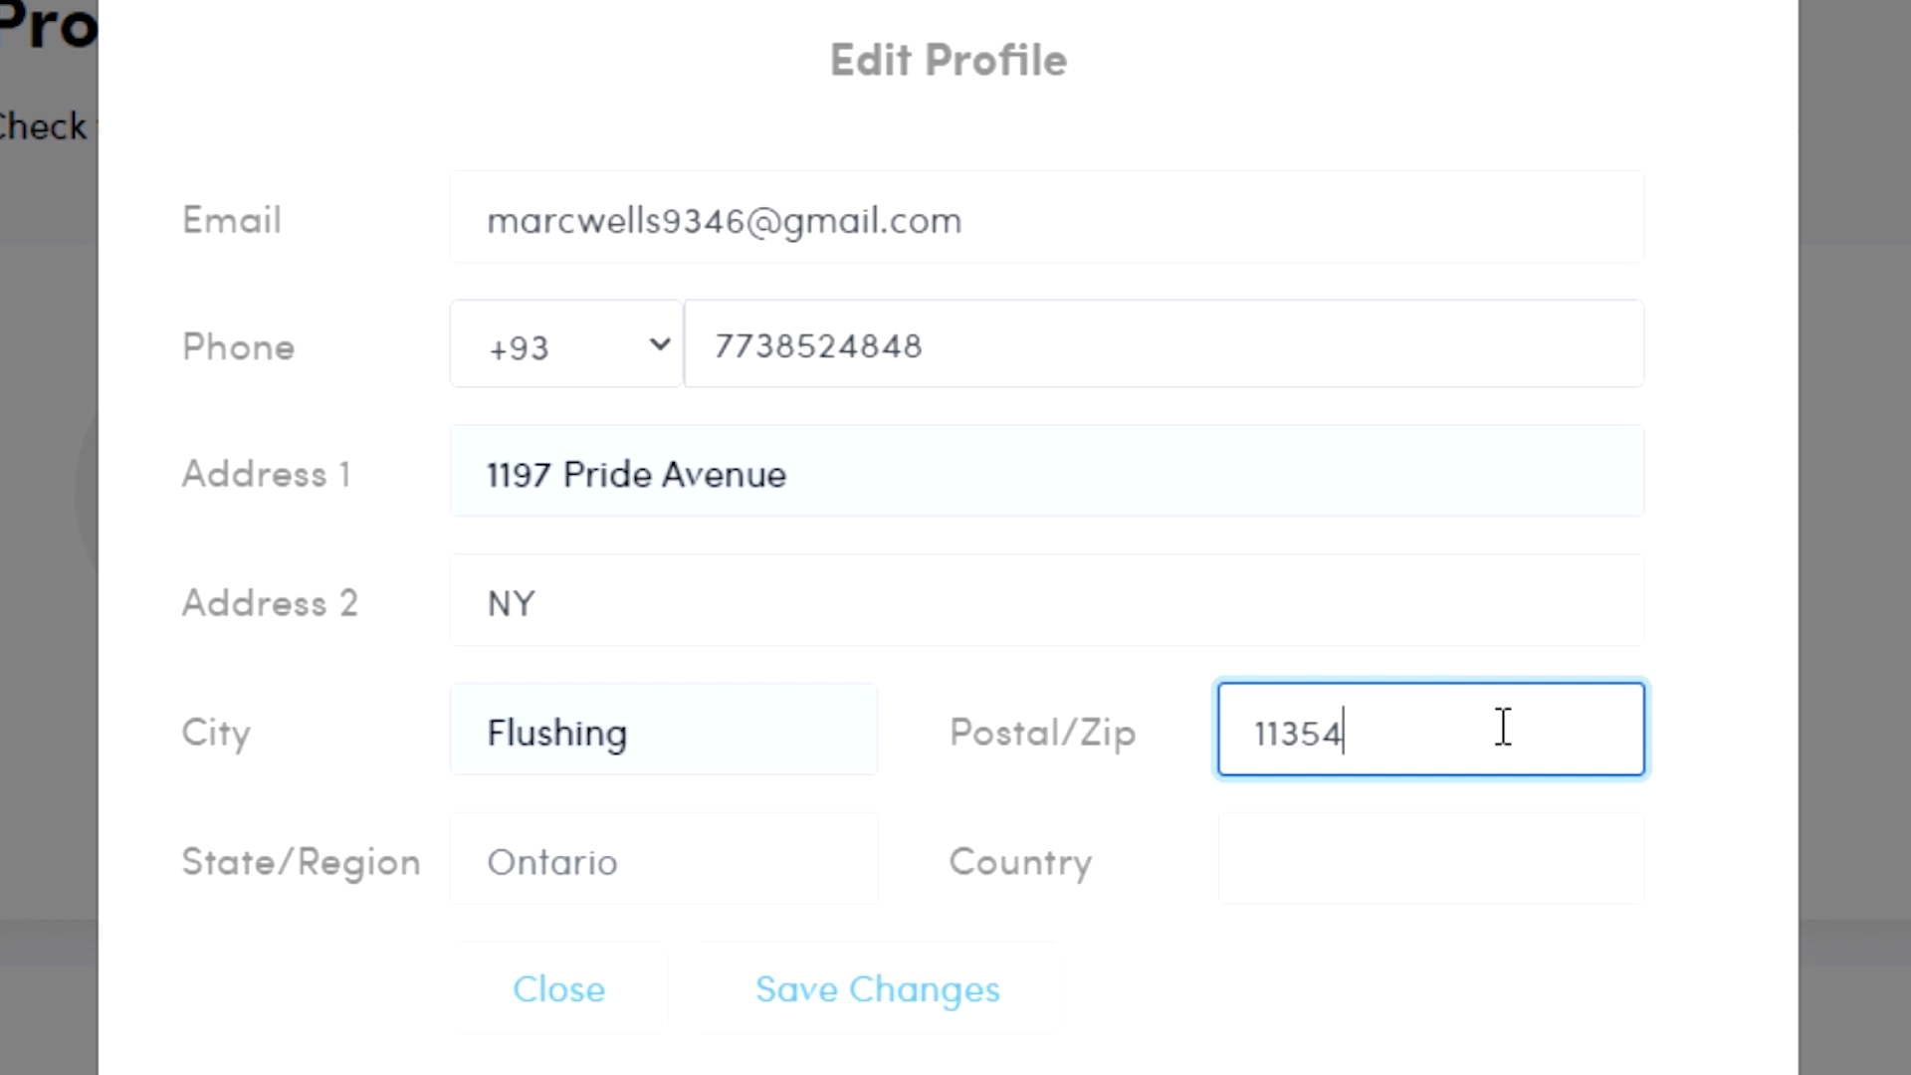
type("New York")
left_click(1431, 859)
type("united states")
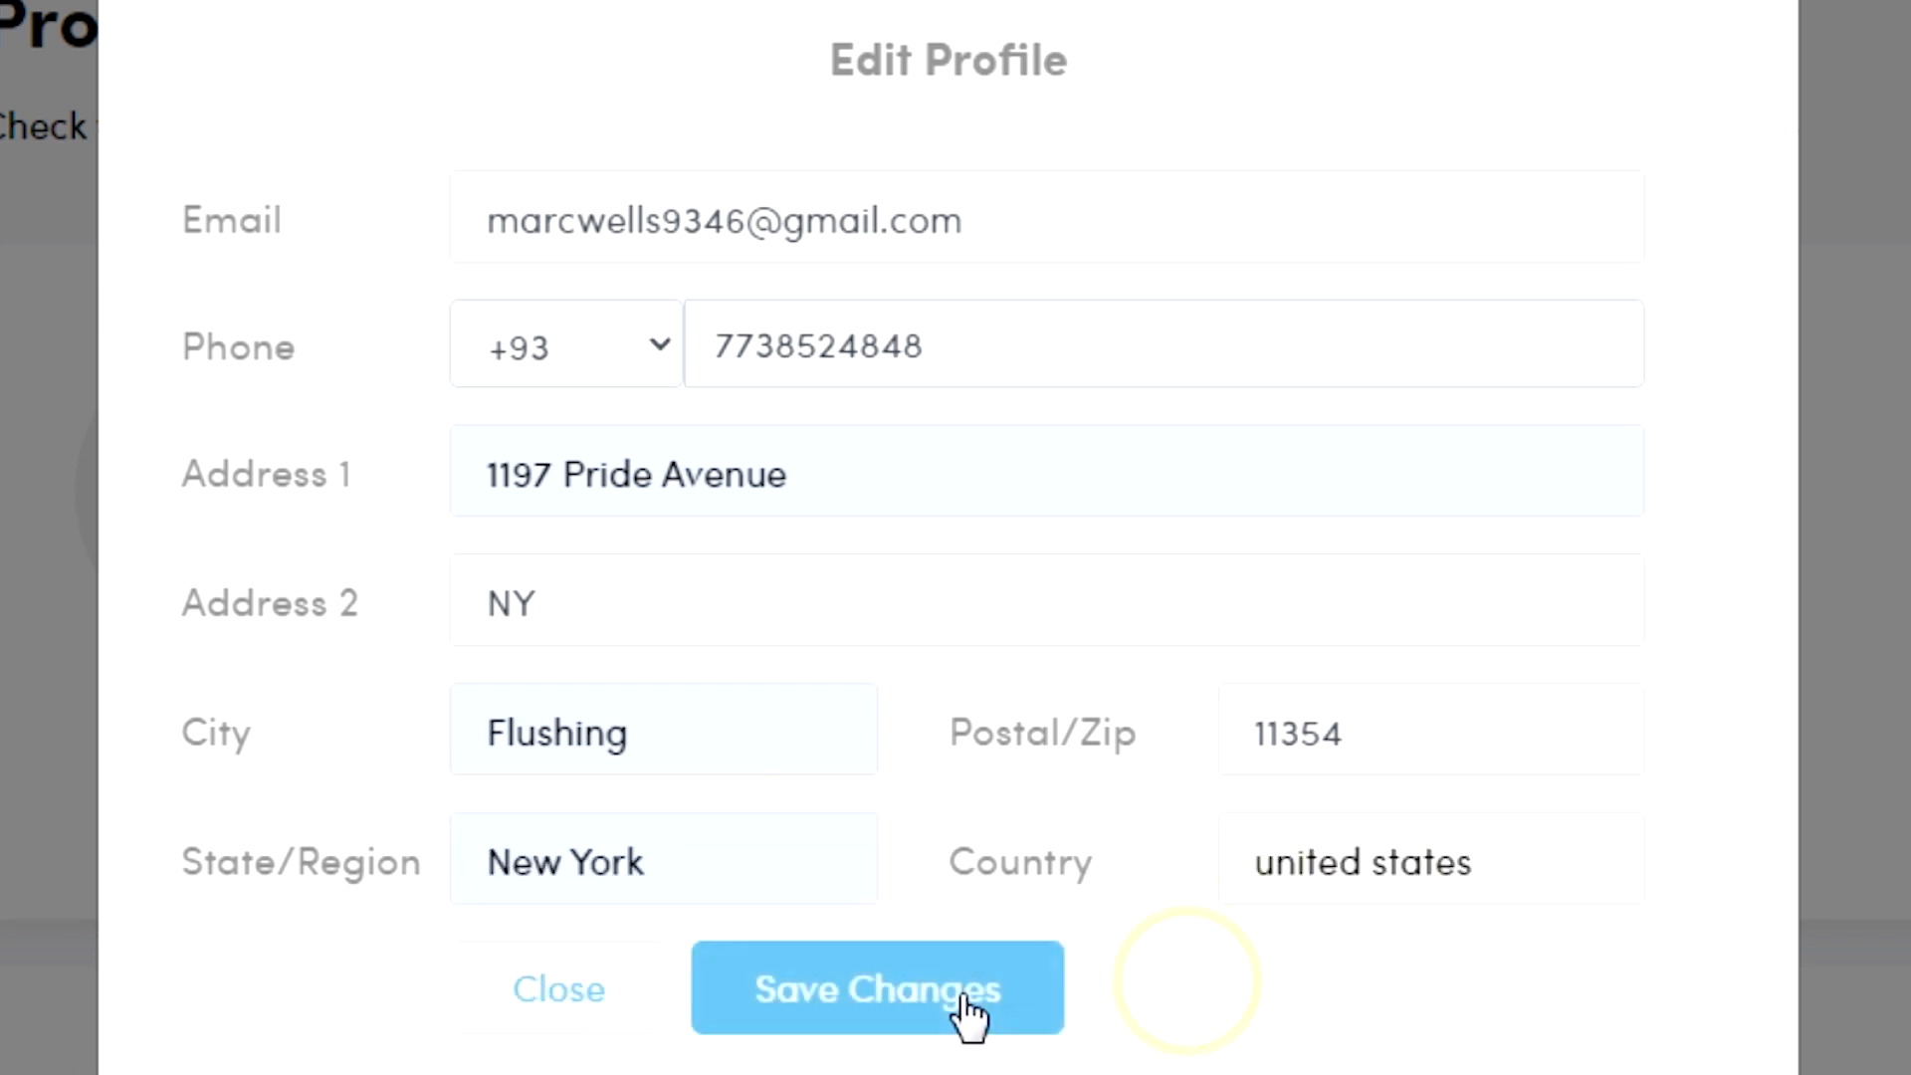
- Save the updated profile so it shows the new phone and Flushing, New York address
left_click(876, 988)
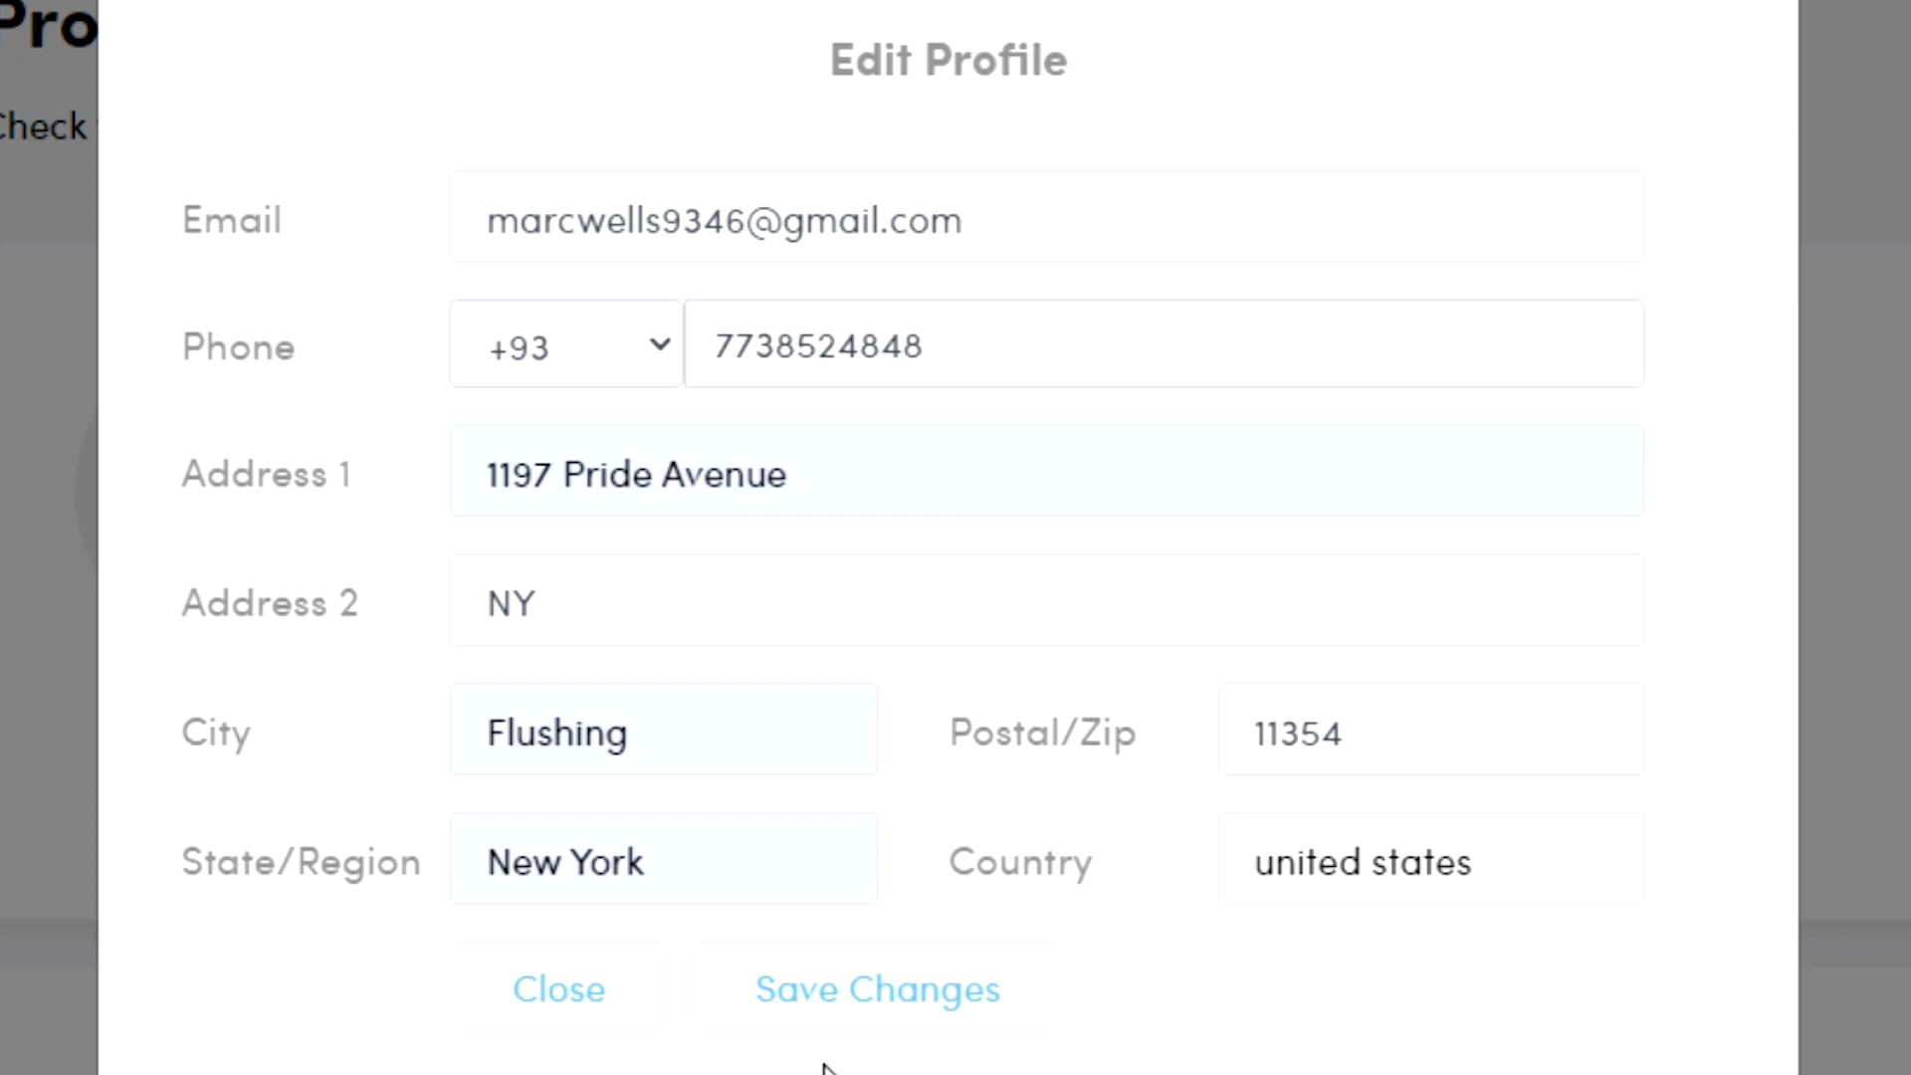
left_click(876, 988)
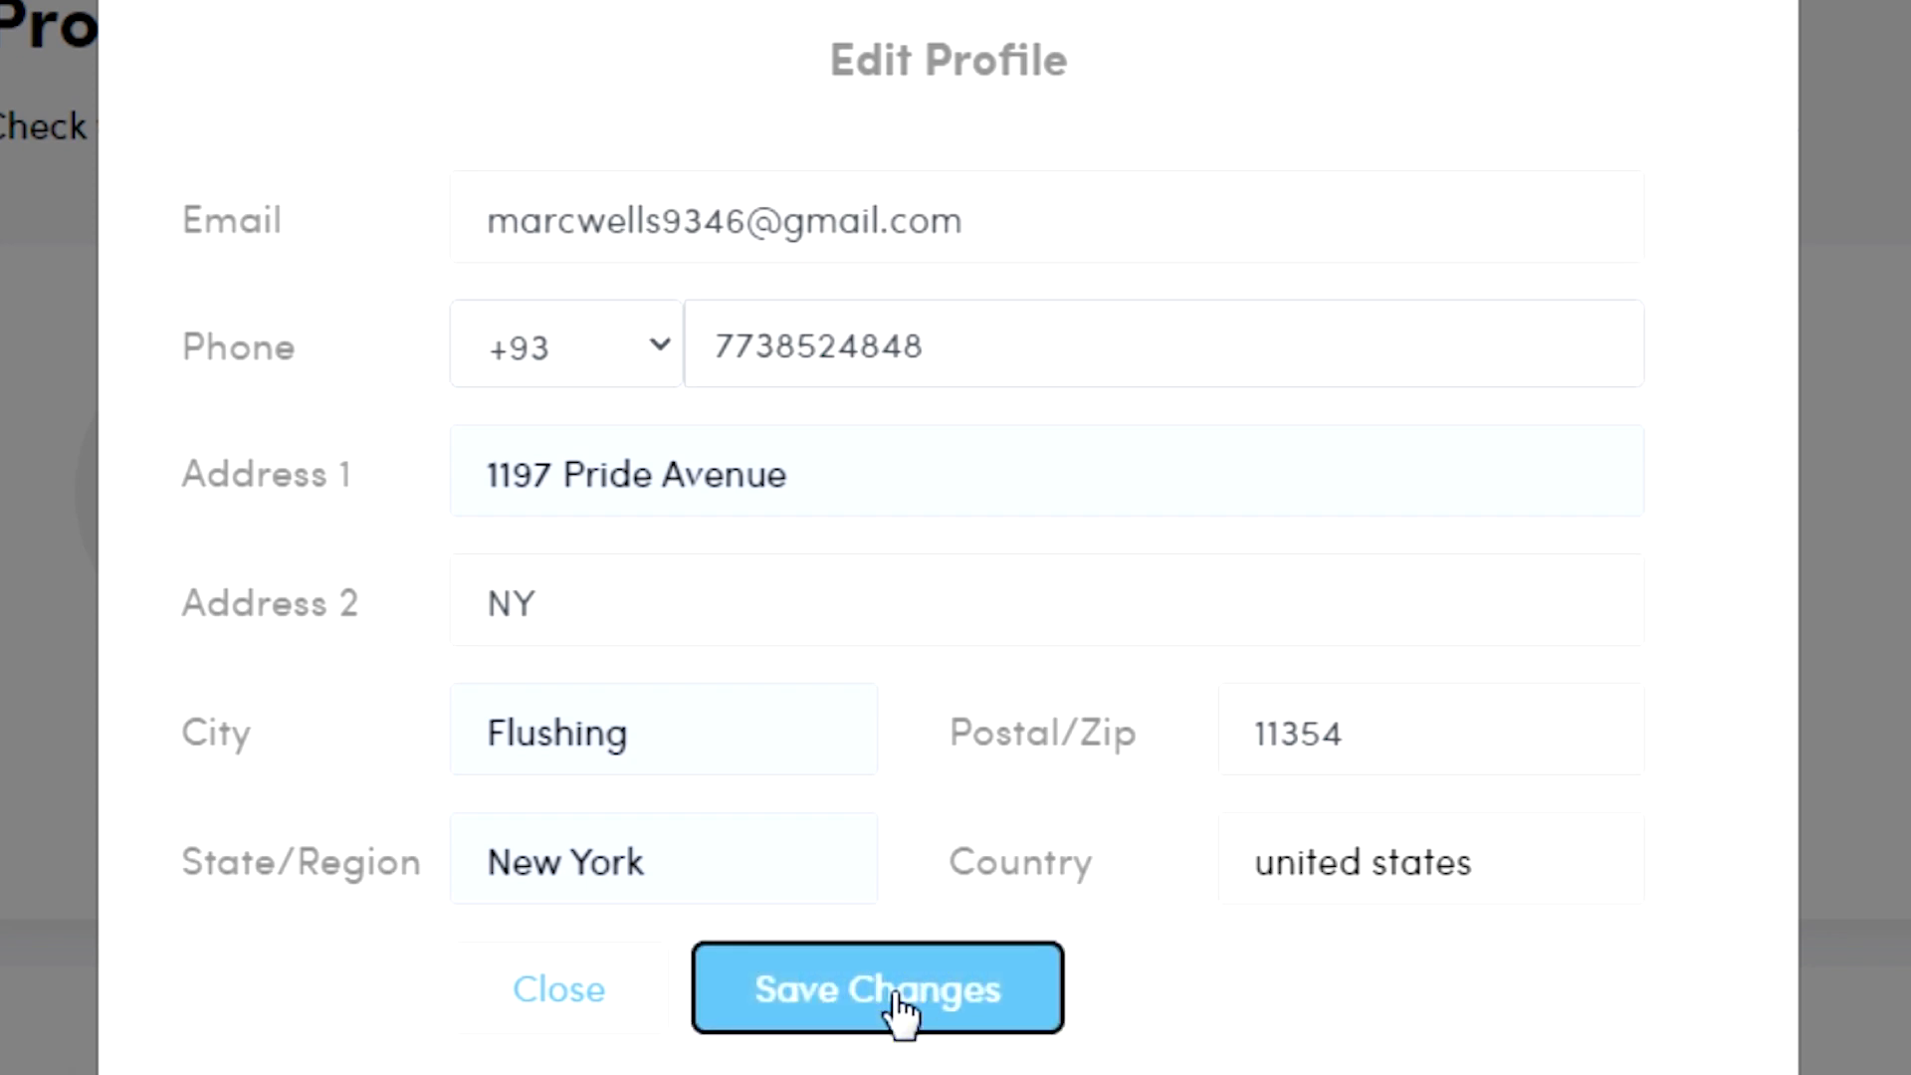
left_click(876, 988)
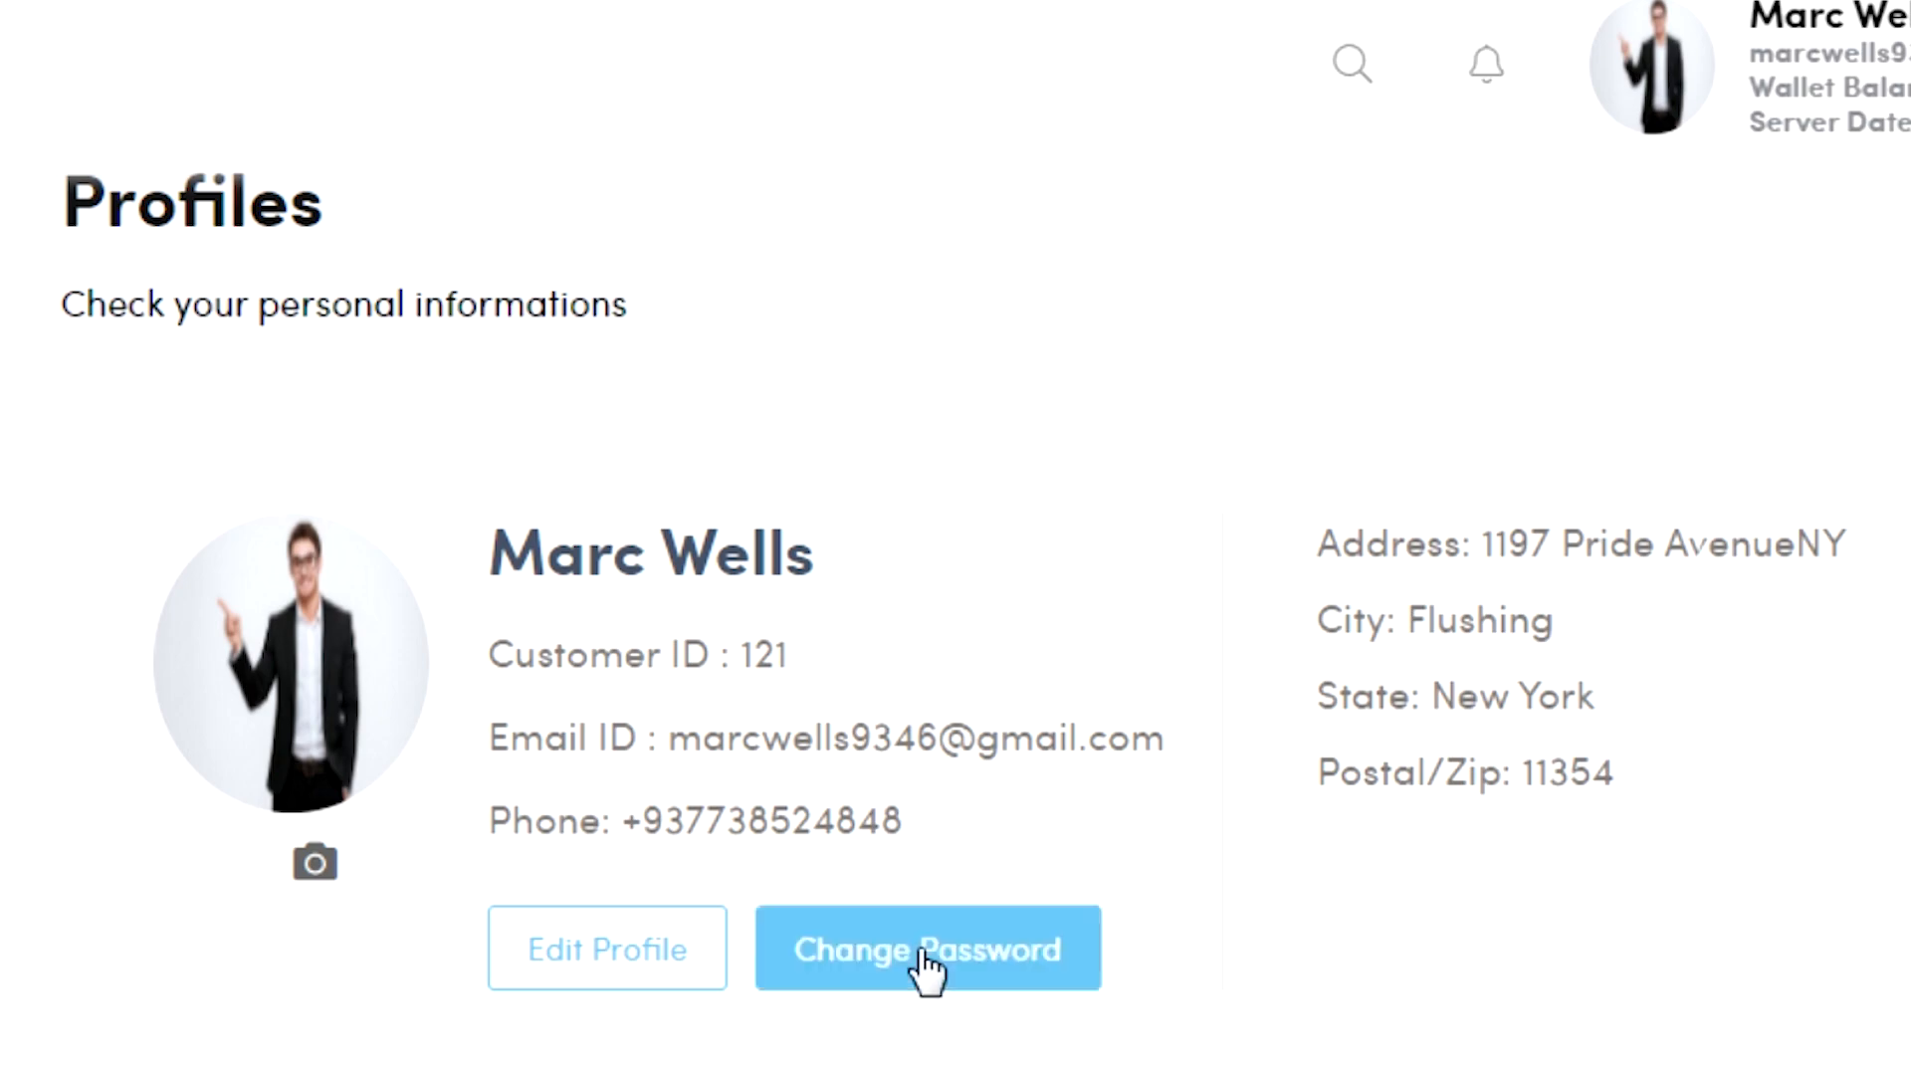
- Enter current, new and confirm passwords in Update Password and save the change
left_click(927, 946)
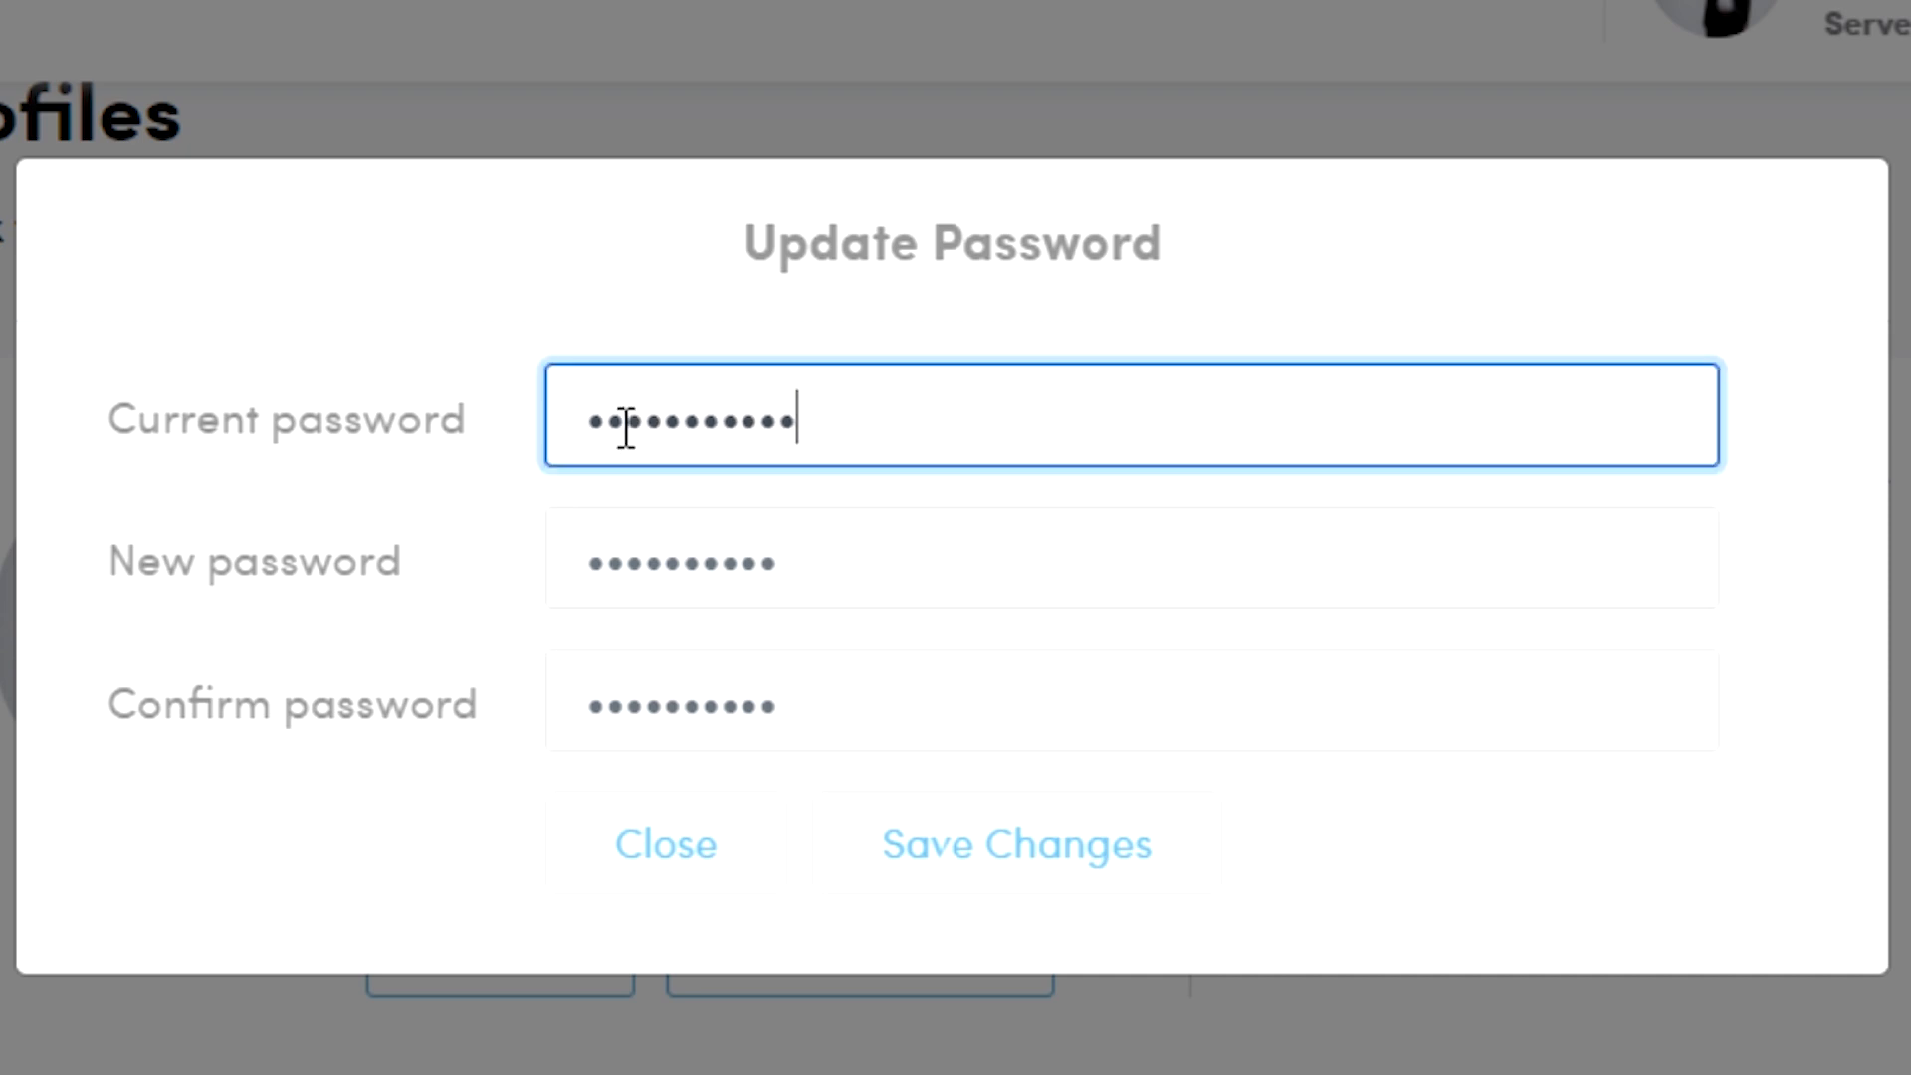
type("••")
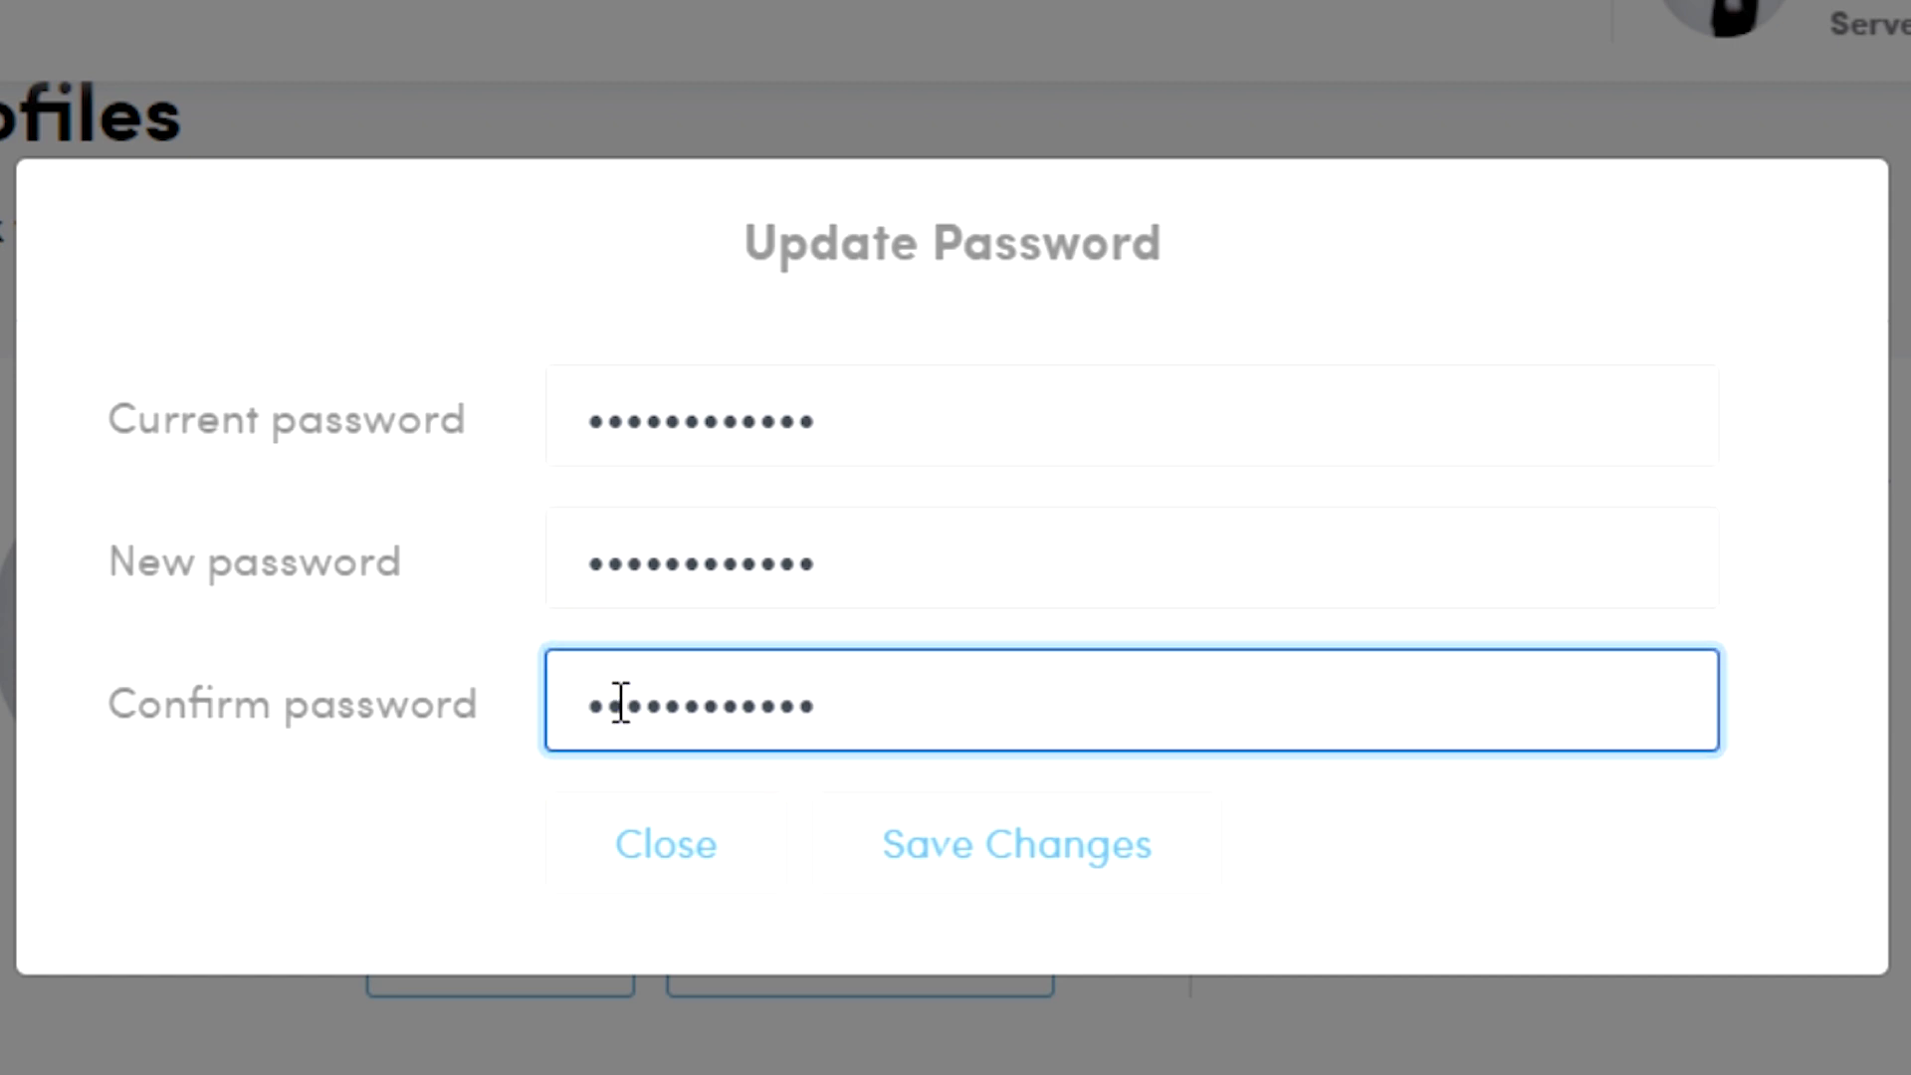
mouse_move(1015, 843)
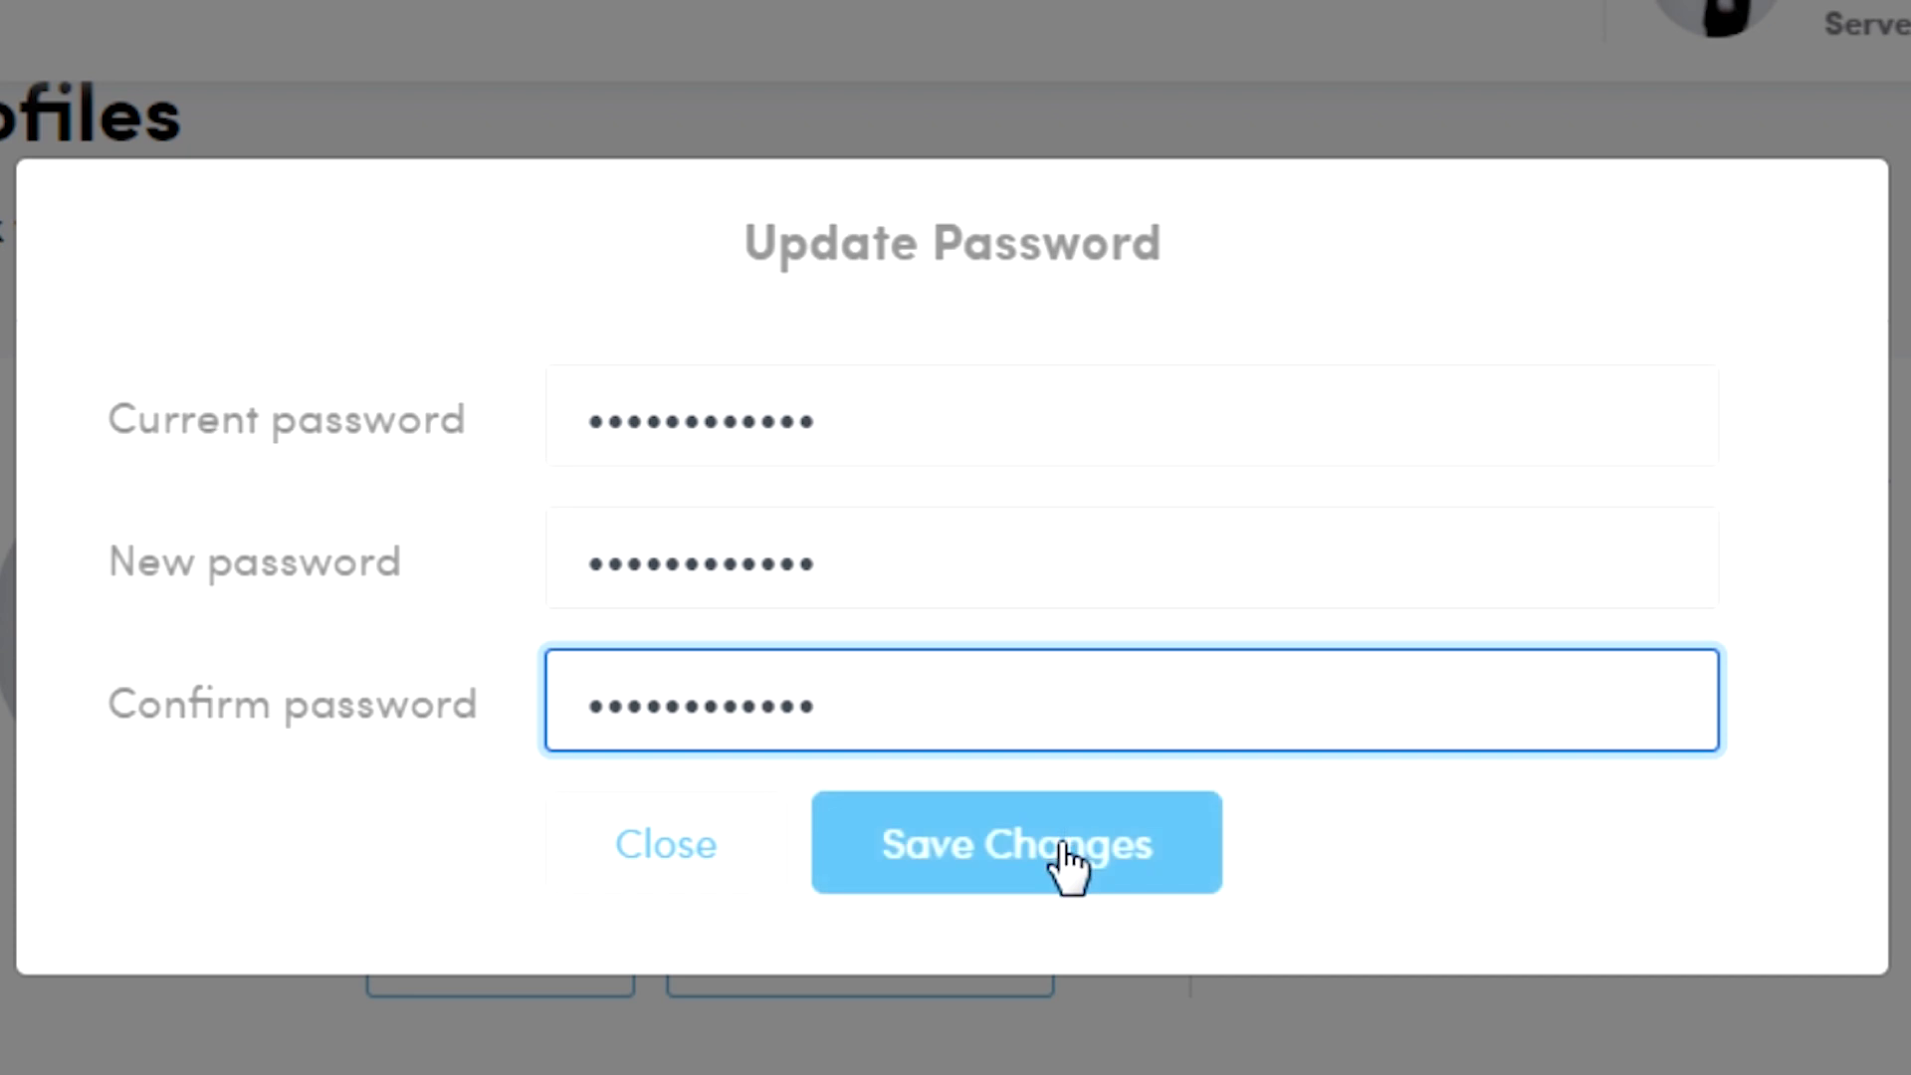
left_click(1016, 842)
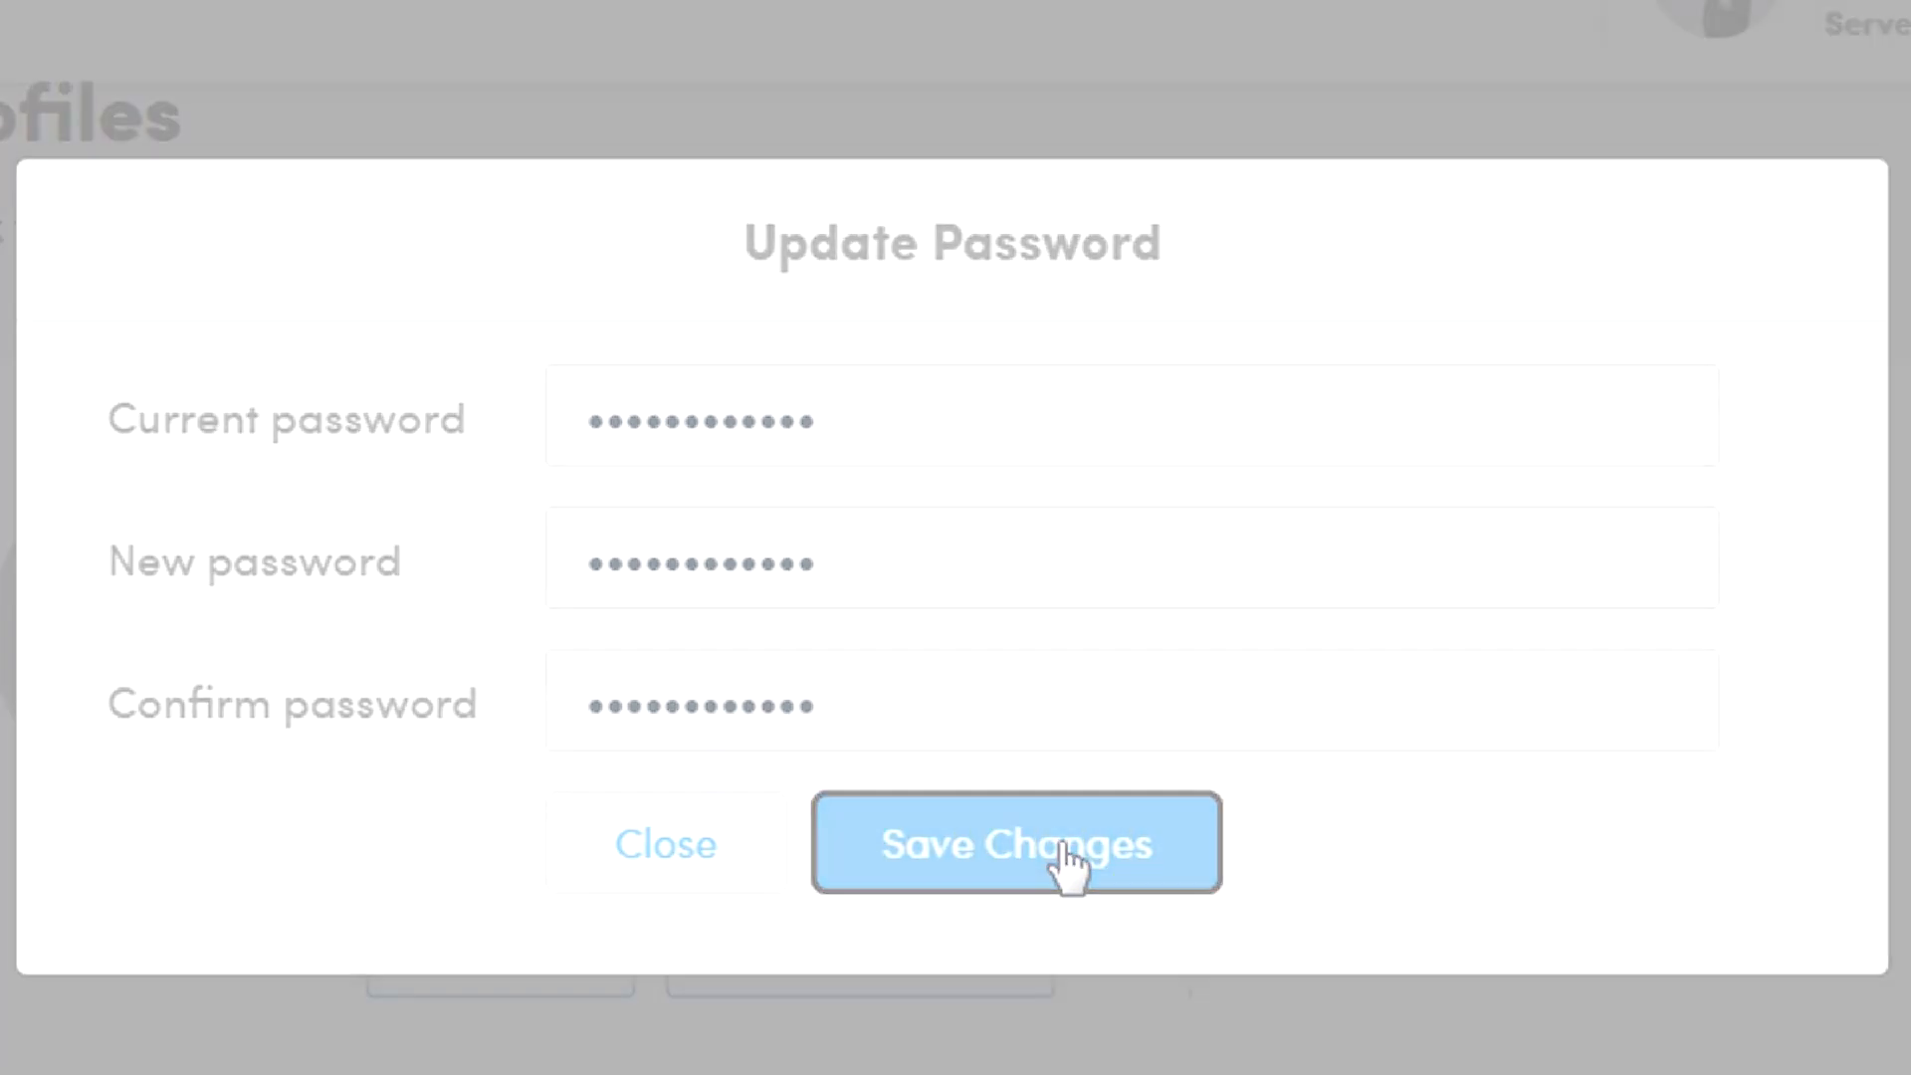